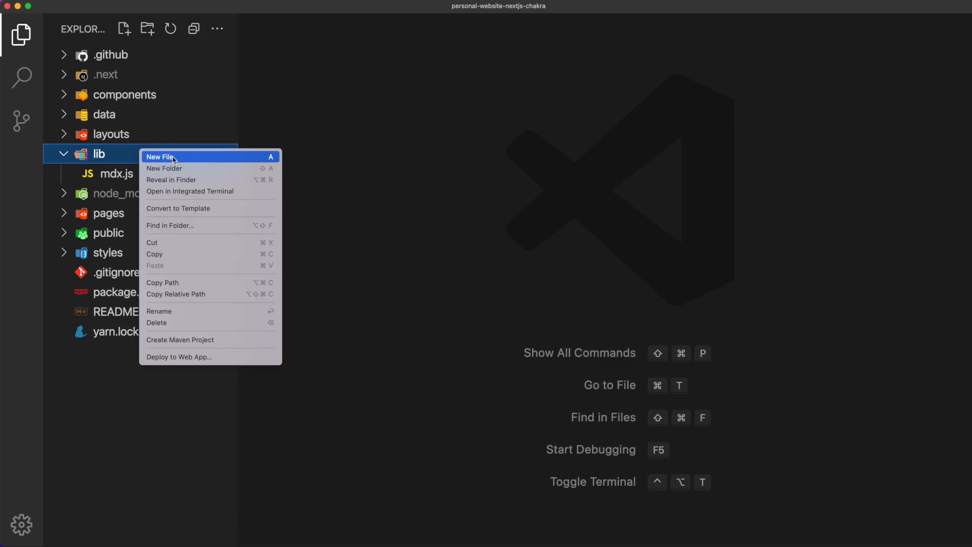
Create a new file named build-algolia-search.js in the lib folder
left_click(161, 156)
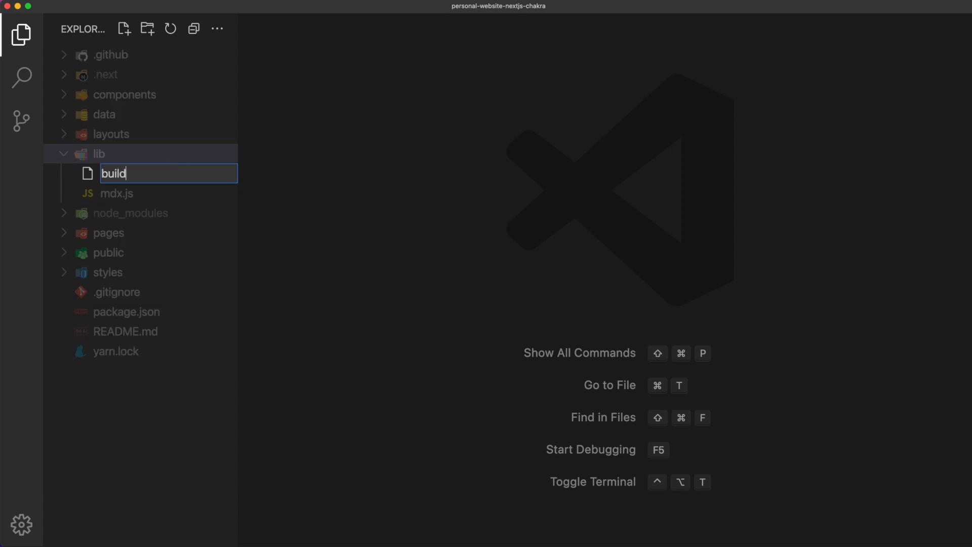
type("-algolia-")
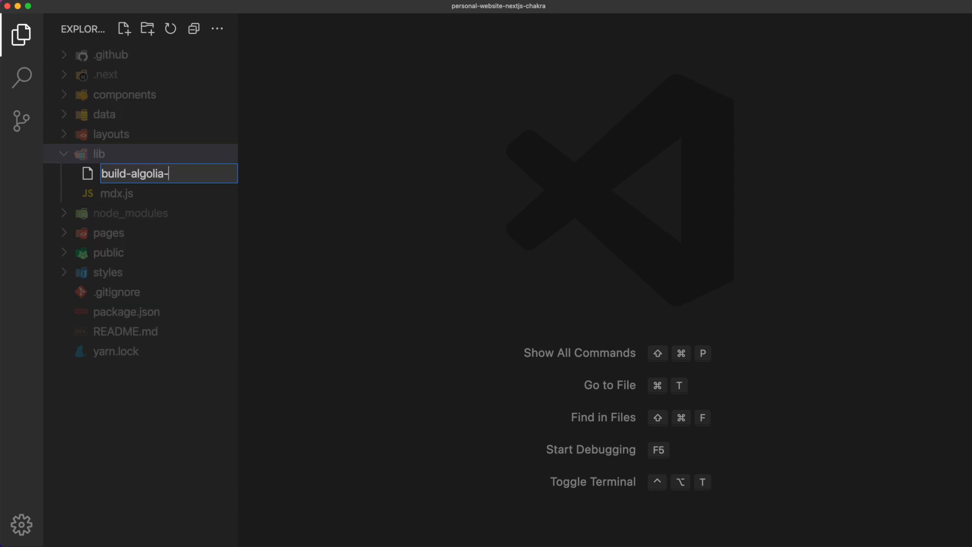
type("search.js")
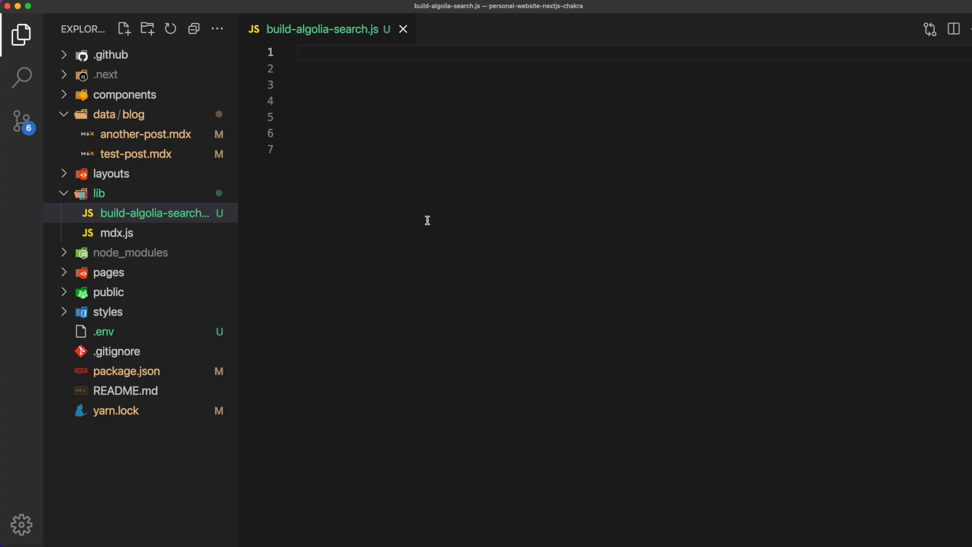
Require dotenv, gray-matter and algoliasearch/lite at the top of the script
type("const dotenv = require(\"dotenv\");")
left_click(633, 84)
type("const path = require(\"path\");")
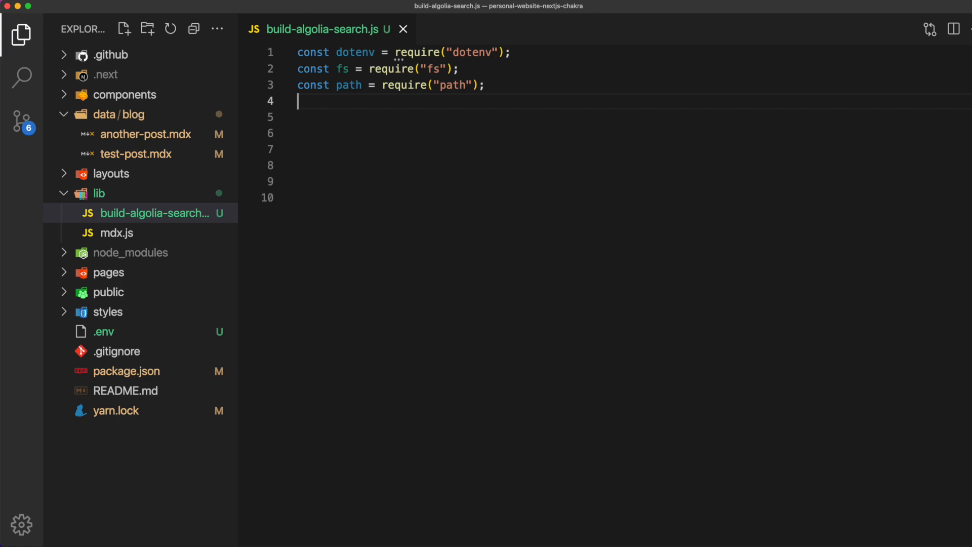
type("const matter = require(\"gray-matter\");")
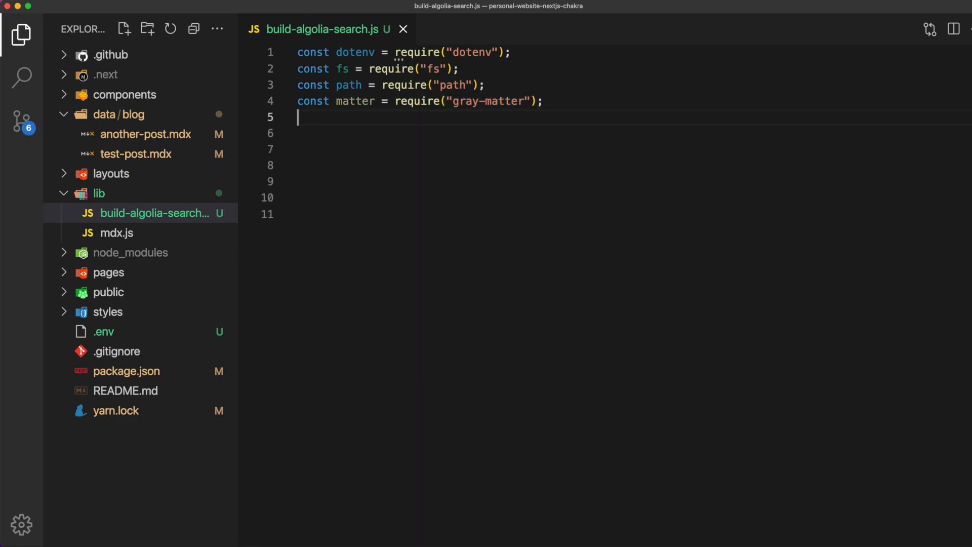
type("const algoliasearch = require(\"algoliasearch/lite\");")
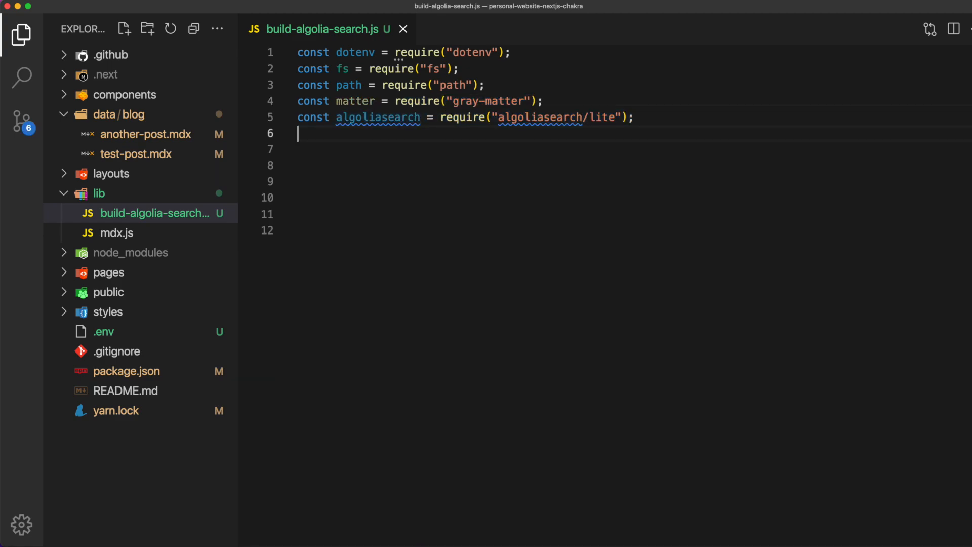
Add a try/catch calling dotenv.config() and throwing when Algolia env variables are missing
key("Return")
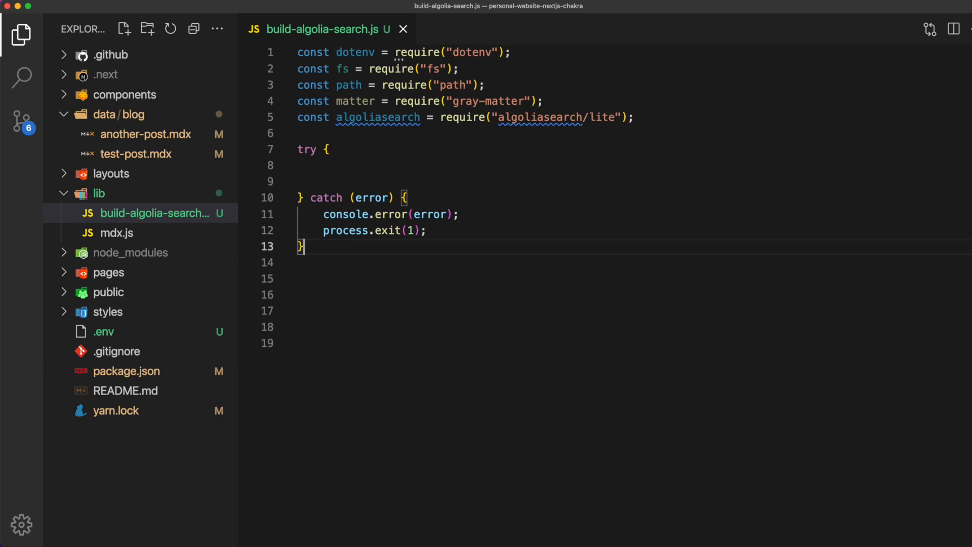
type("dotenv.config();")
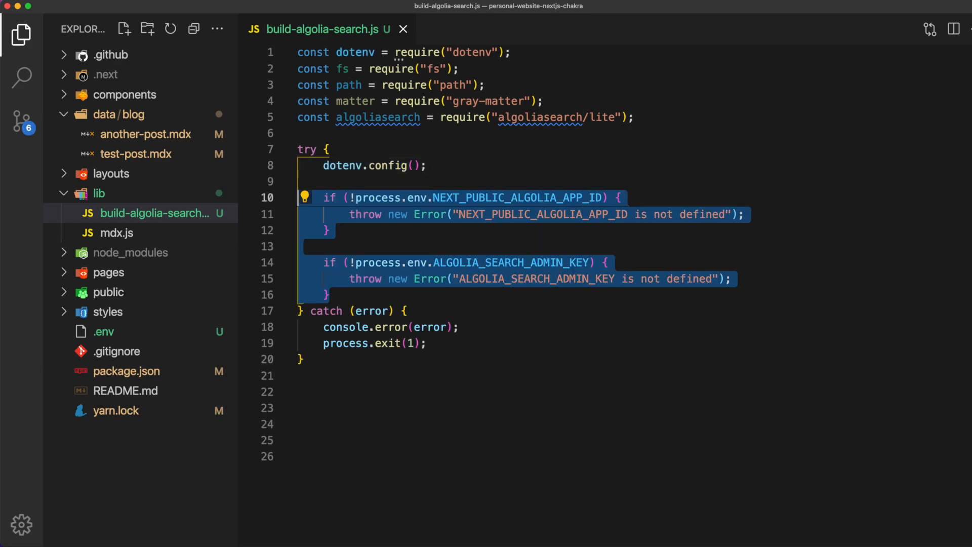
left_click(386, 262)
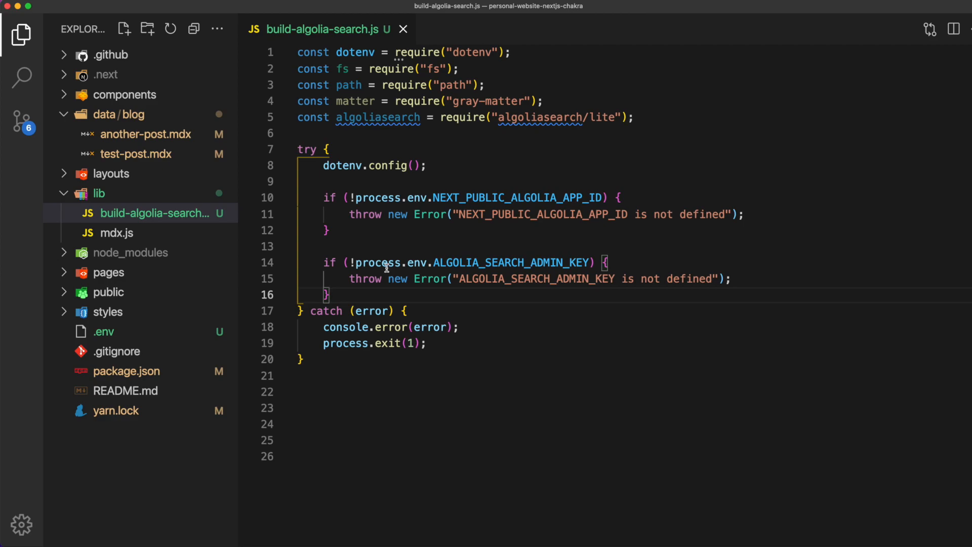
scroll("down", 3)
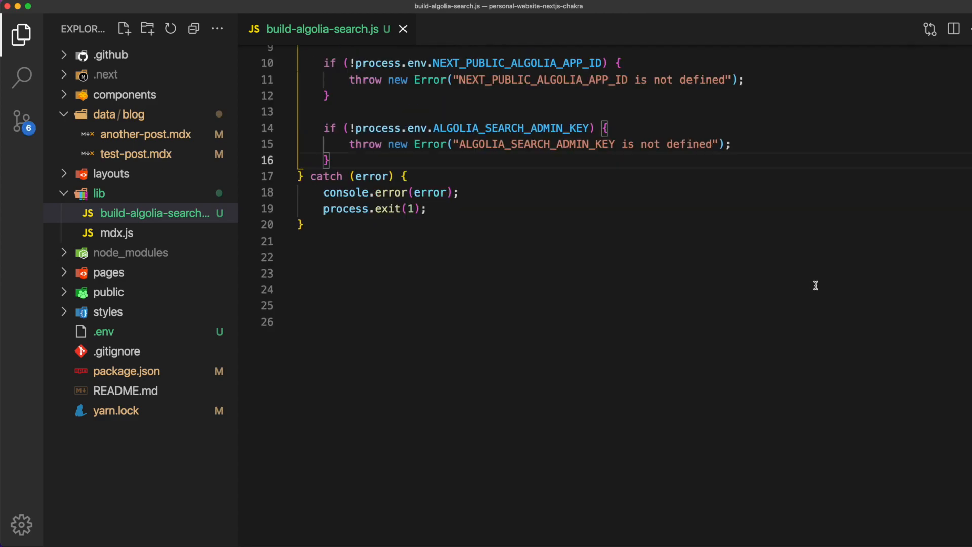
scroll("down", 3)
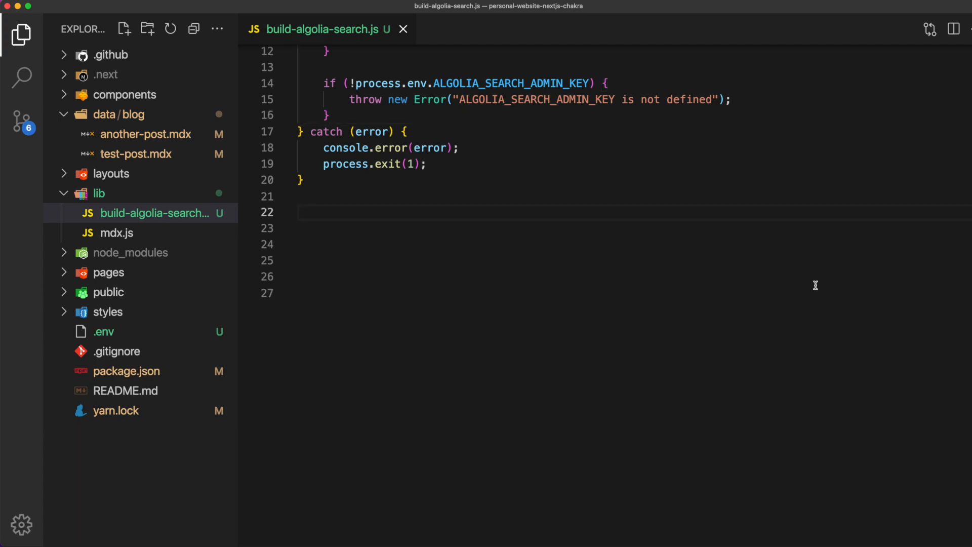
Define CONTENT_PATH for data/blog and an async getAllBlogPosts function returning articles
type("const CONTENT_PATH = path.join(process.cwd(), 'data/blog');")
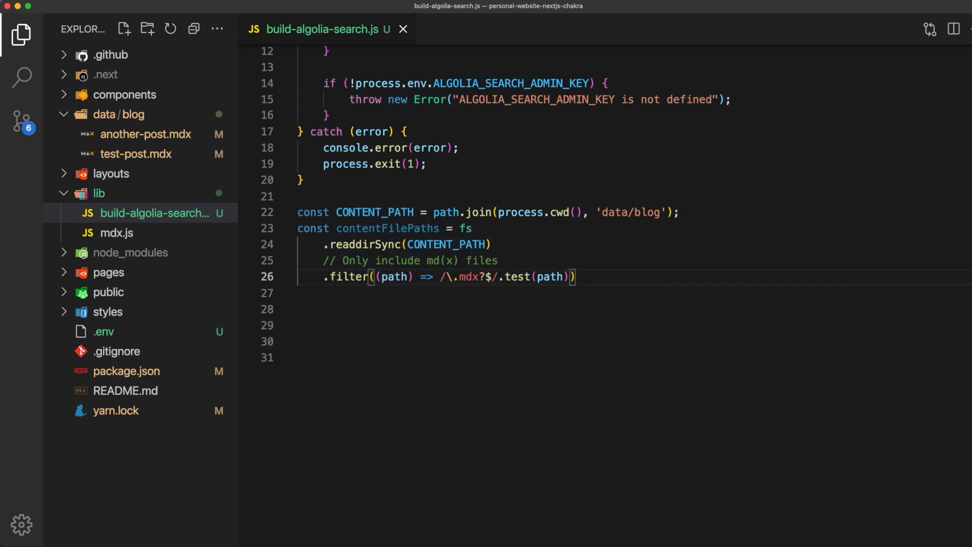
scroll("down", 3)
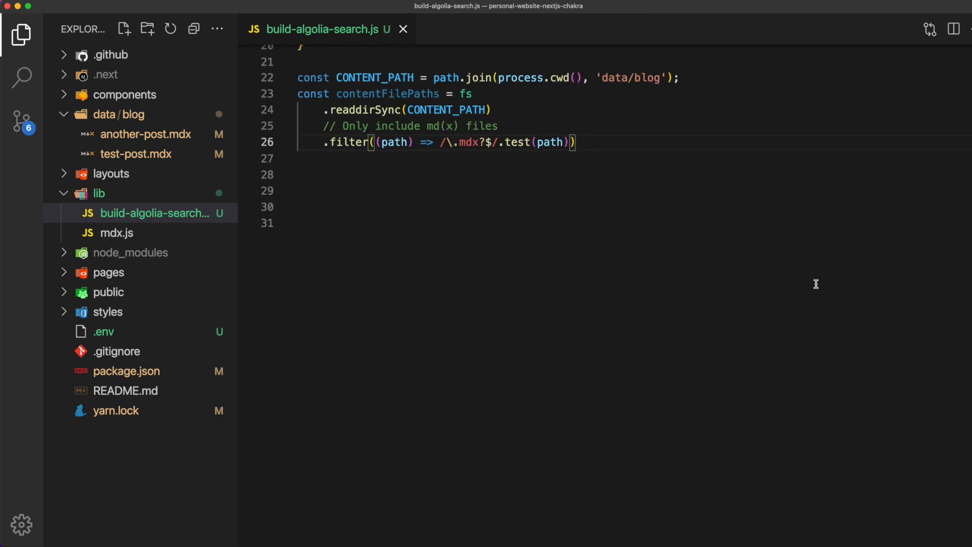
type("async function getAllBlogPosts() {")
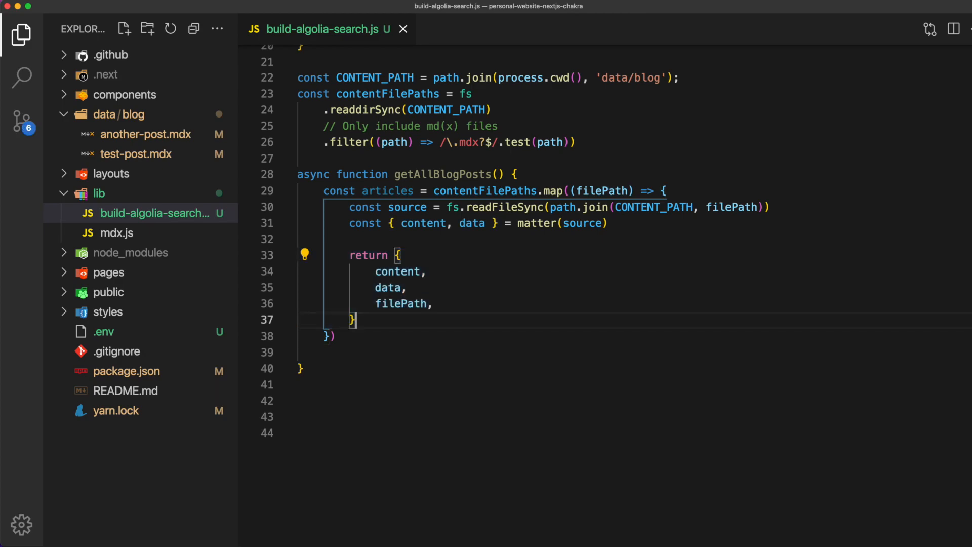
type("return articles")
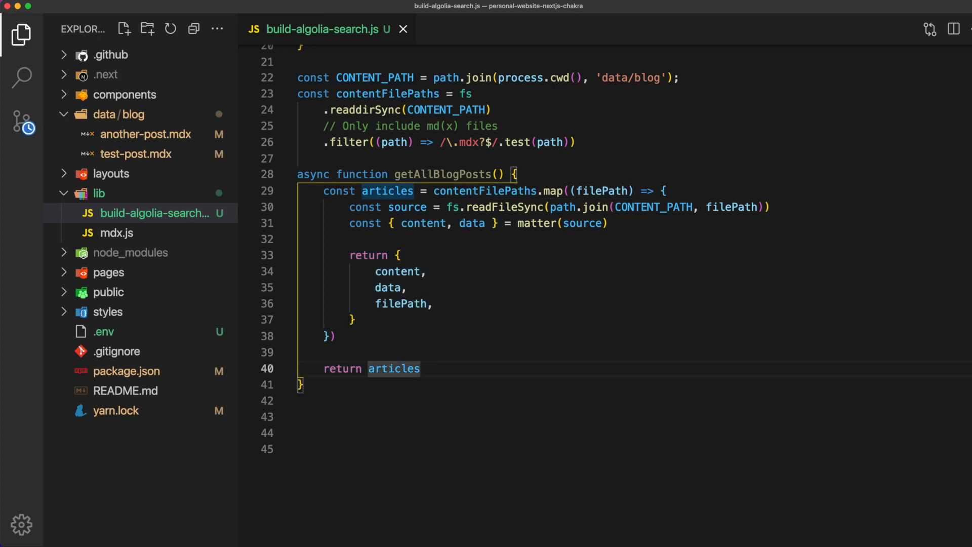
scroll("down", 3)
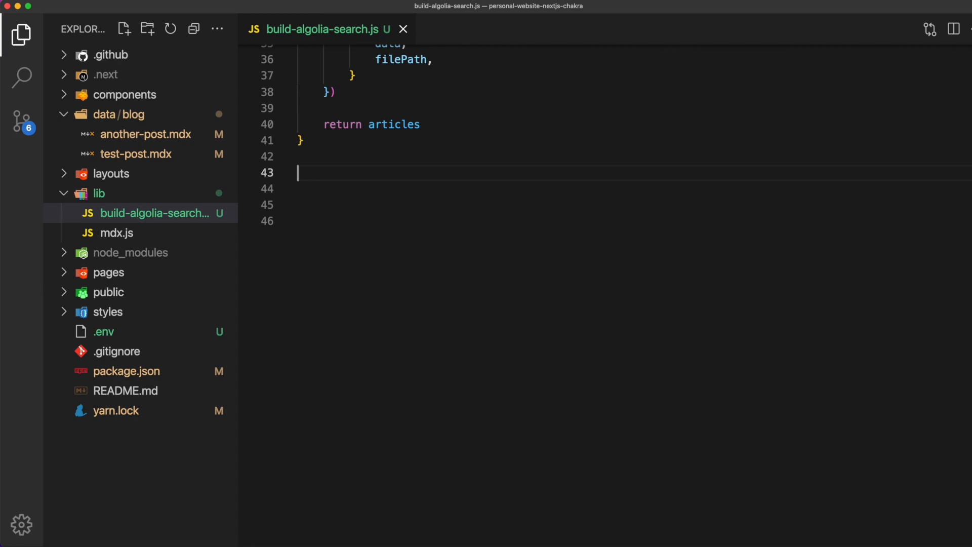
Write transformPostsToSearchObjects mapping articles to objectID, title, description, slug, tags, date and returning transformed
type("function transformPostsToSearchObjects(articles) {")
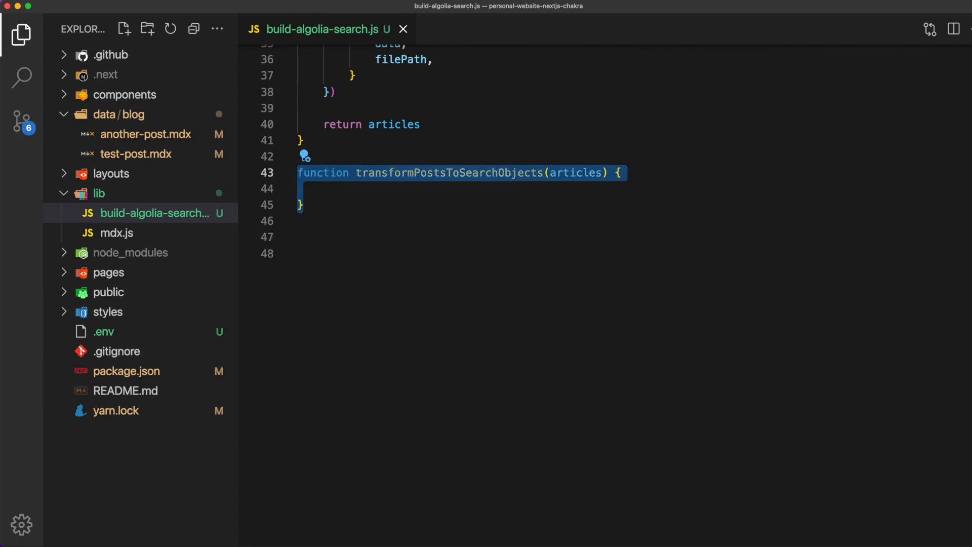
type("const transformed = articles.map(article => {")
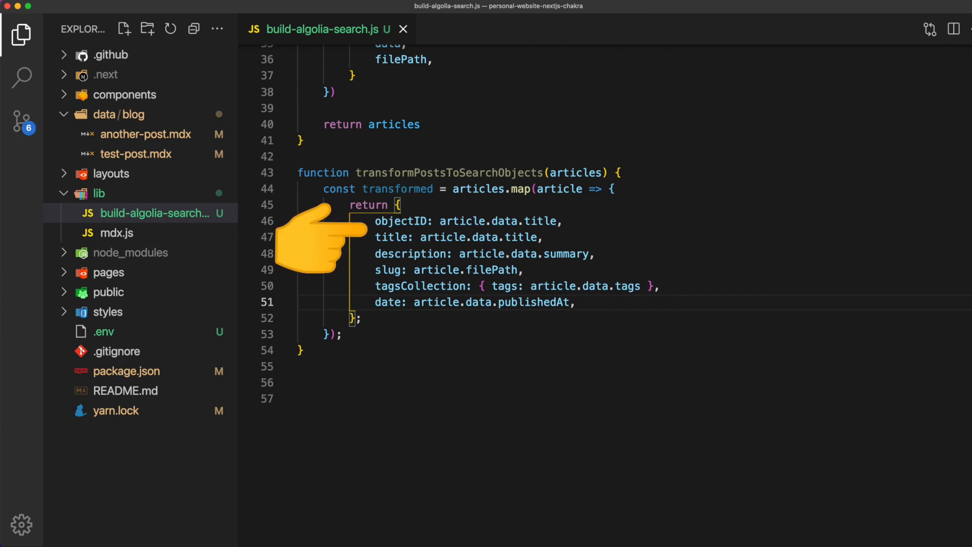
scroll("up", 3)
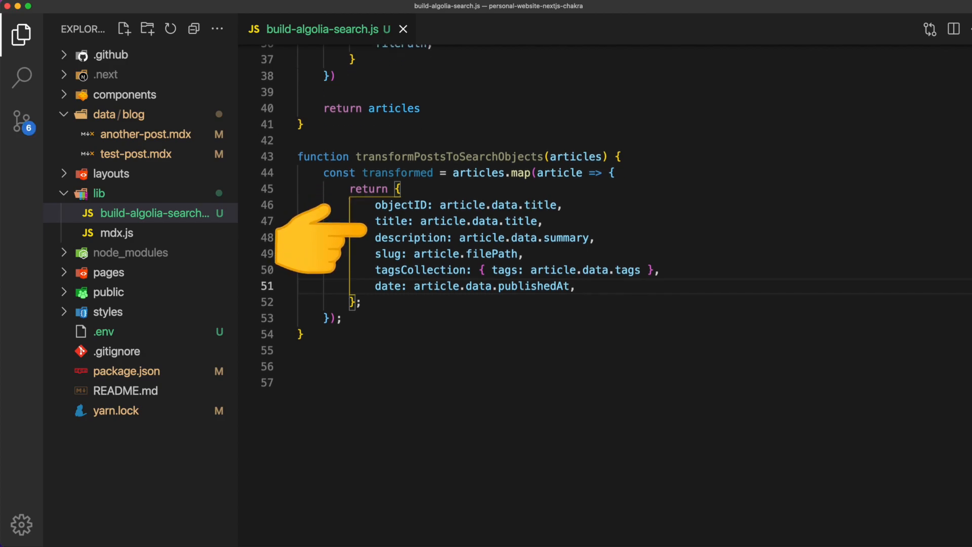
scroll("up", 3)
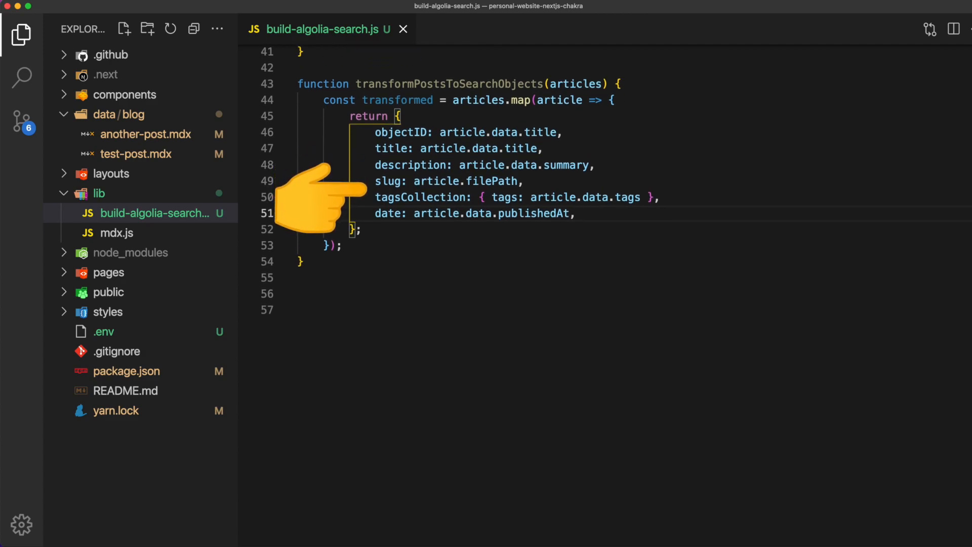
mouse_move(320, 210)
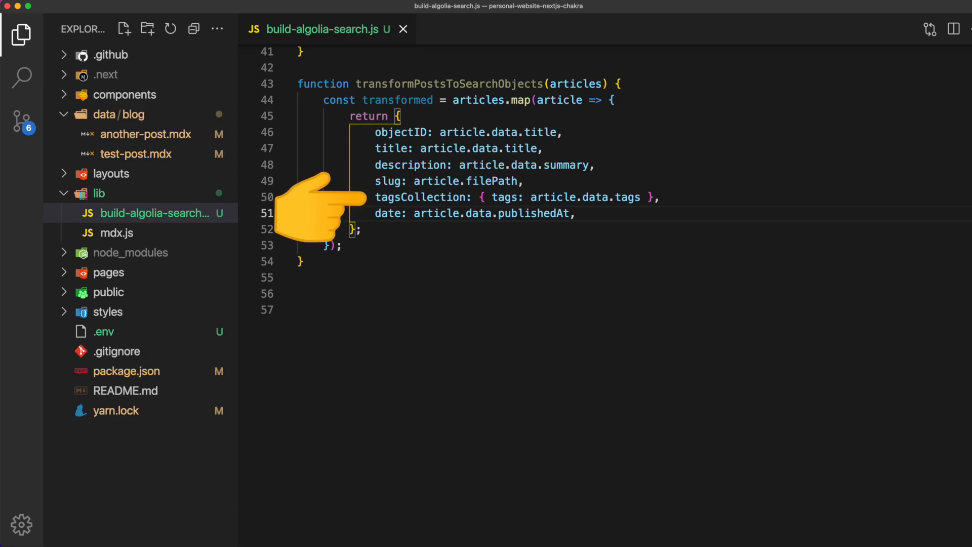
mouse_move(320, 217)
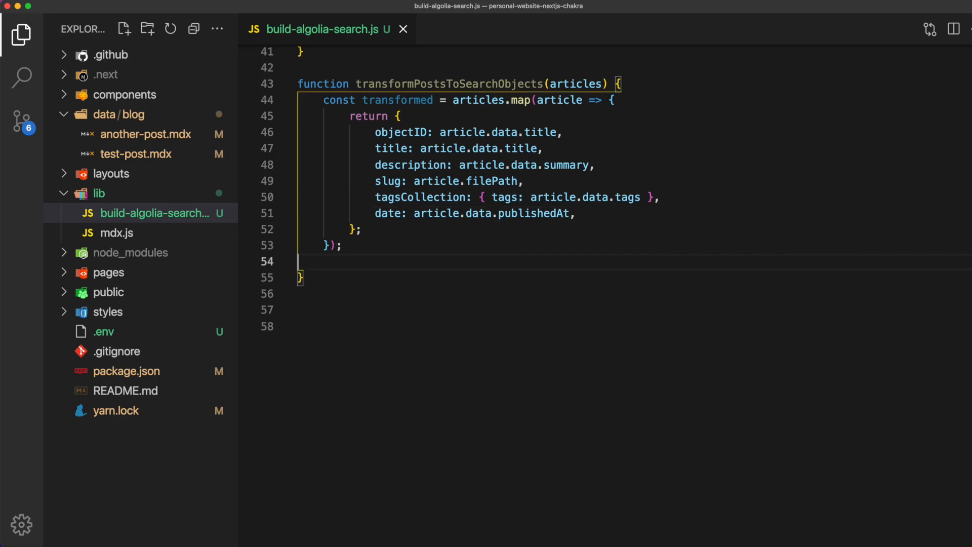
type("return transformed;")
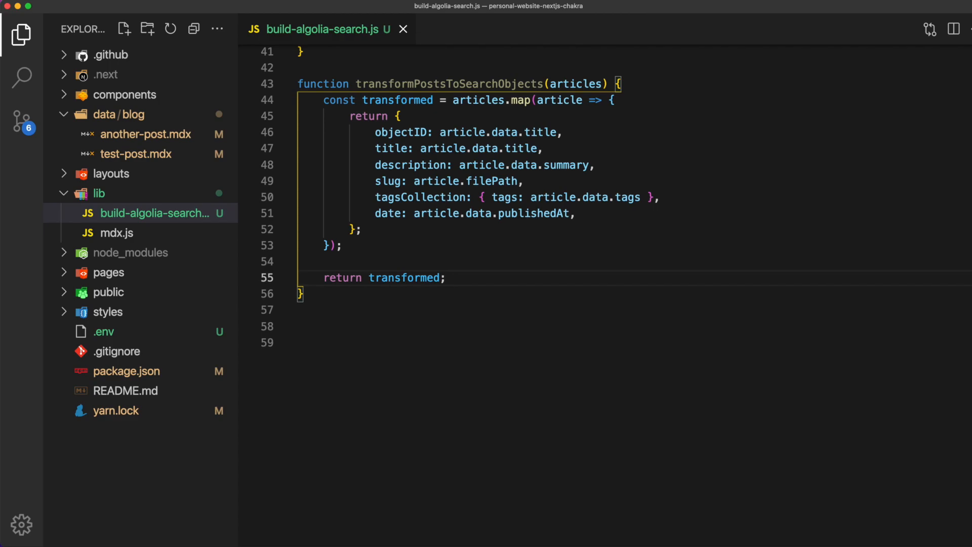
scroll("down", 3)
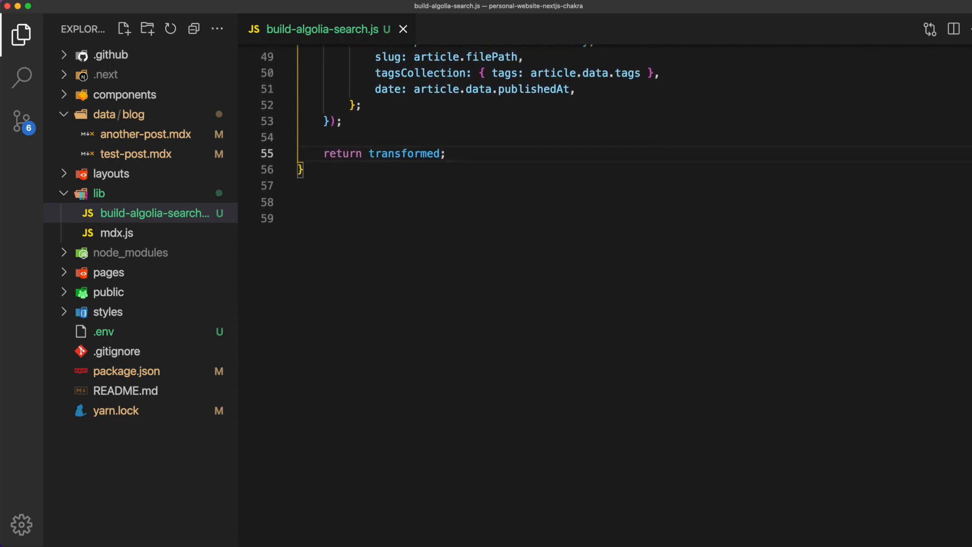
scroll("down", 3)
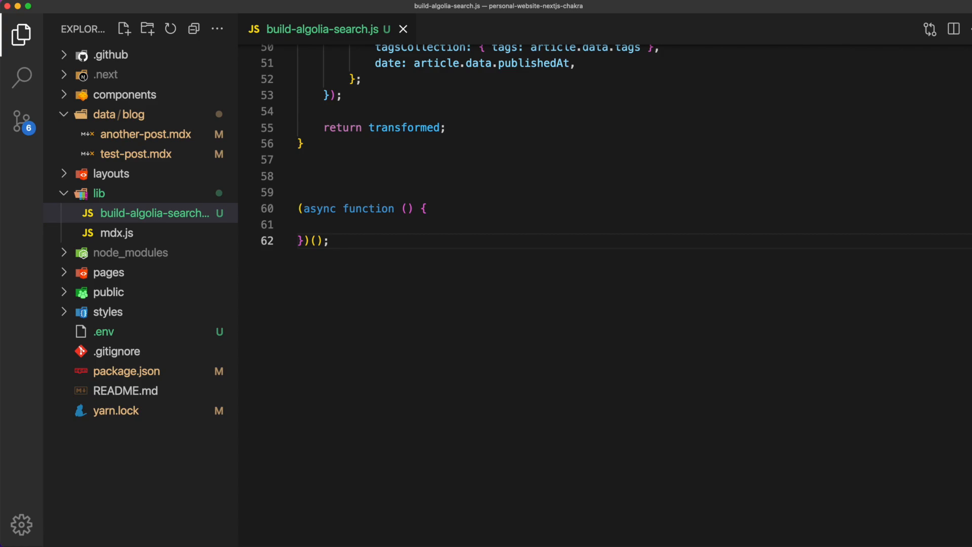
Write the async IIFE loading env, transforming getAllBlogPosts results and saving them to Algolia's 'dev' index
type("dotenv.config();")
type("console.error(err);")
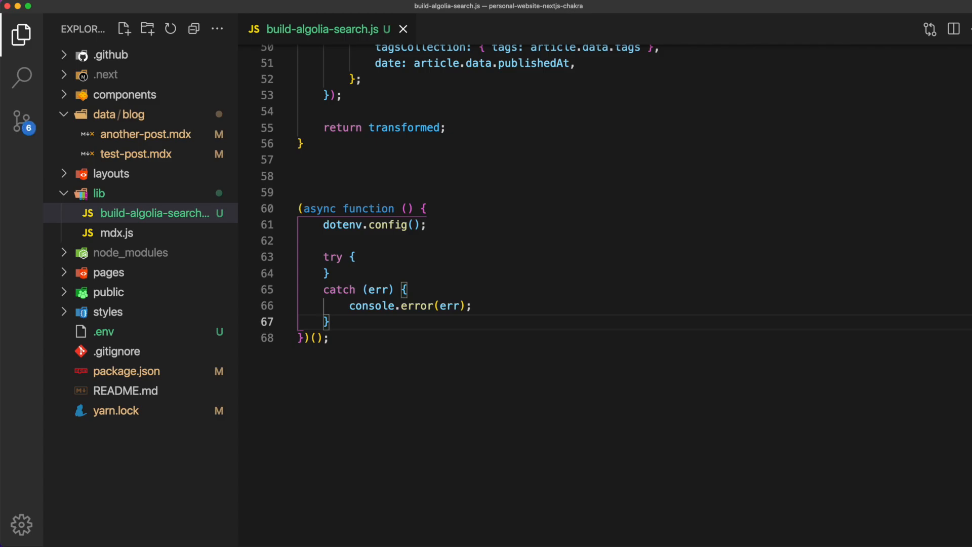
type("const articles = await getAllBlogPosts();")
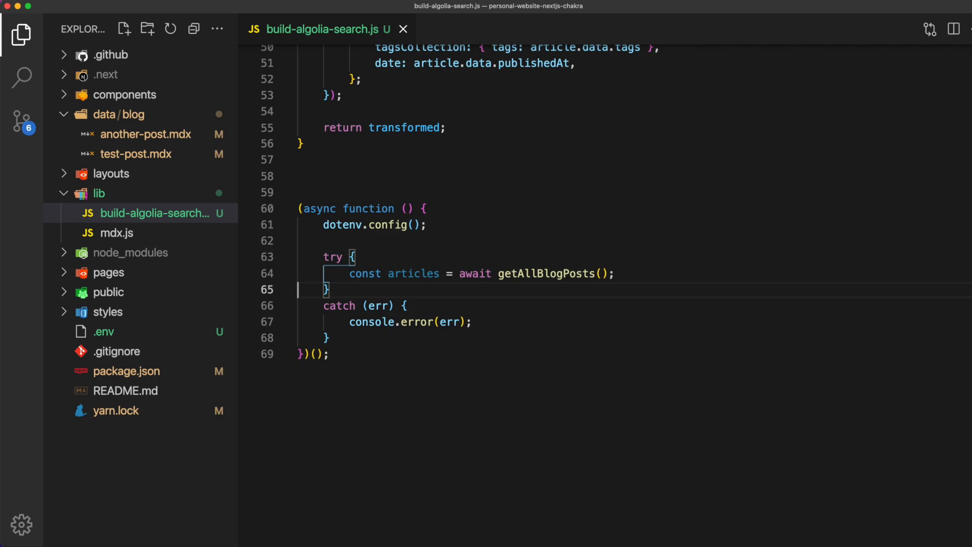
type("const transformed = transformPostsToSearchObjects(articles);")
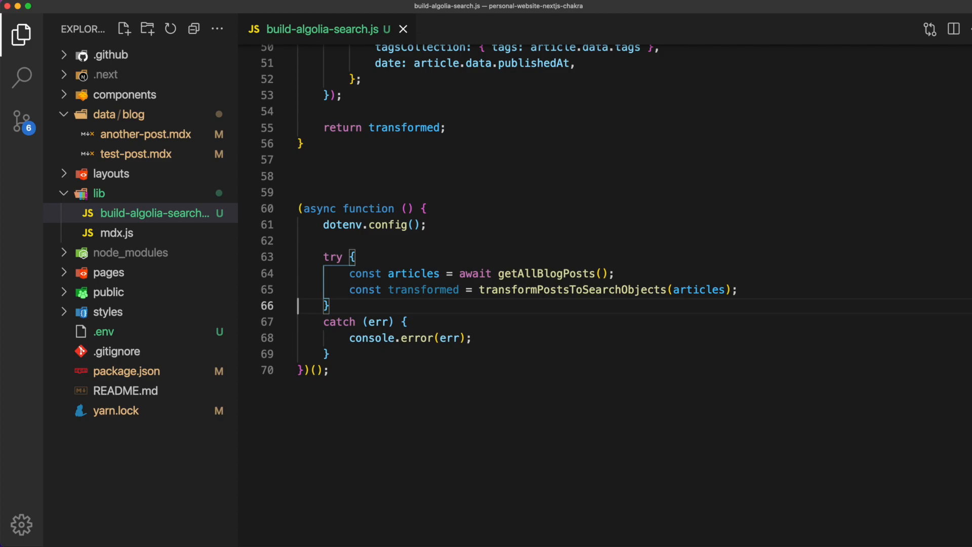
scroll("down", 3)
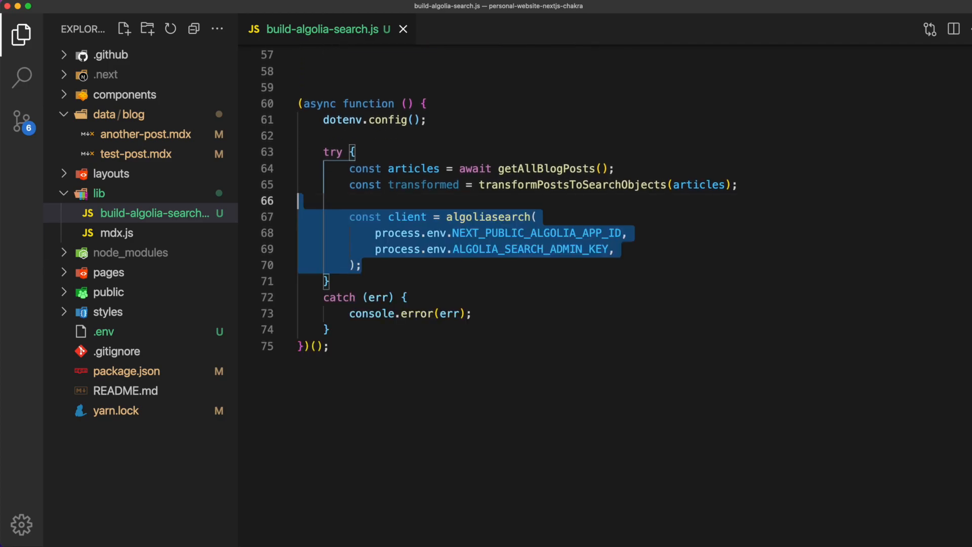
left_click(364, 266)
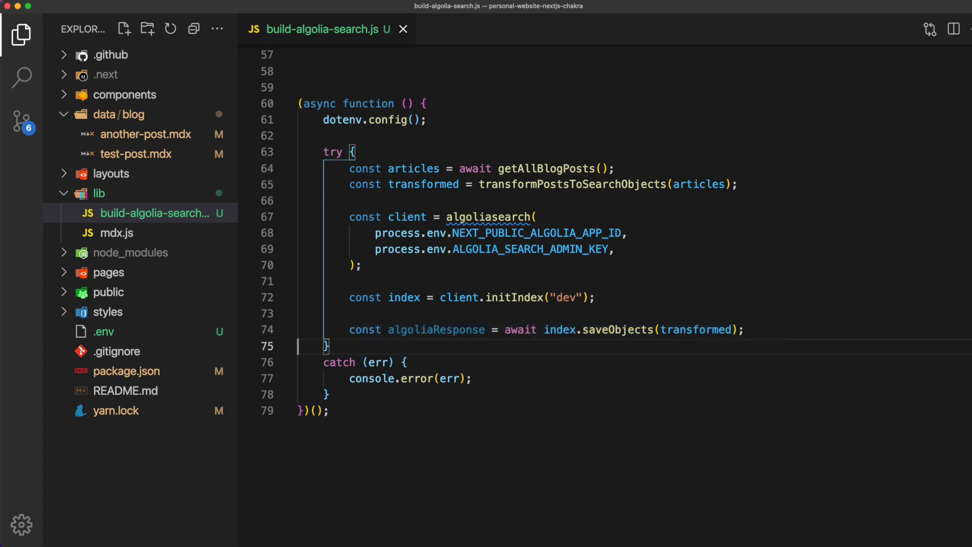
scroll("down", 3)
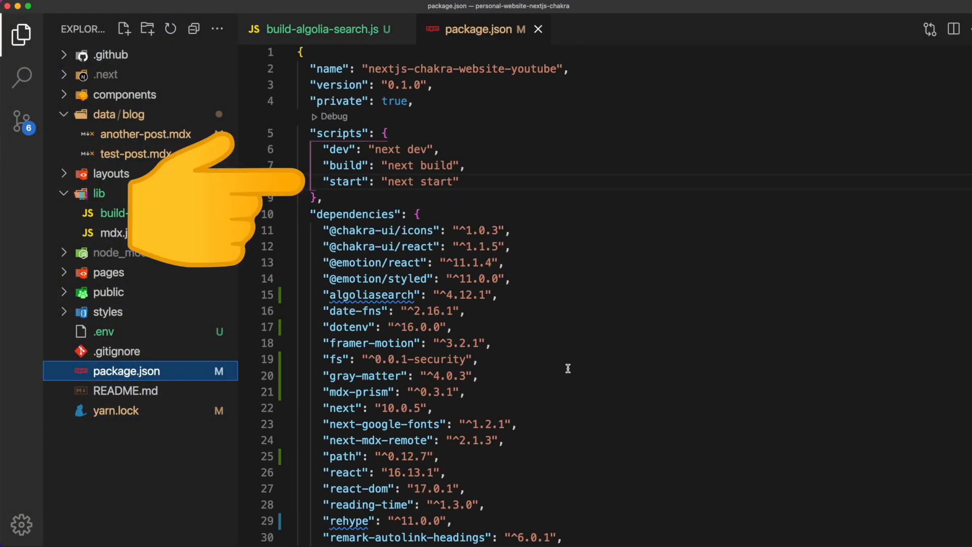
Add a "postbuild" script running node ./src/scripts/build-algolia-search.js to package.json
type("\"postbuild\": \"\",")
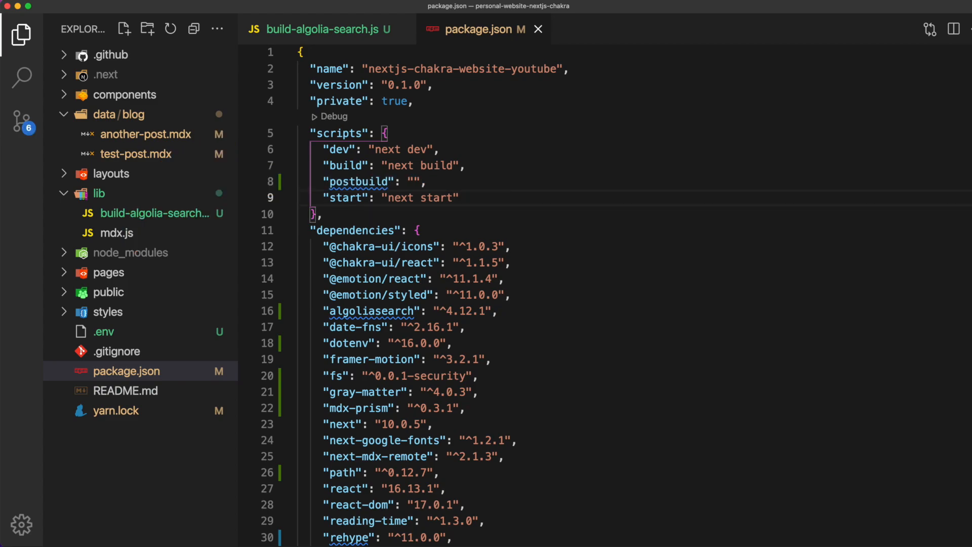
type("node ./src/scripts/build-algolia-search.js")
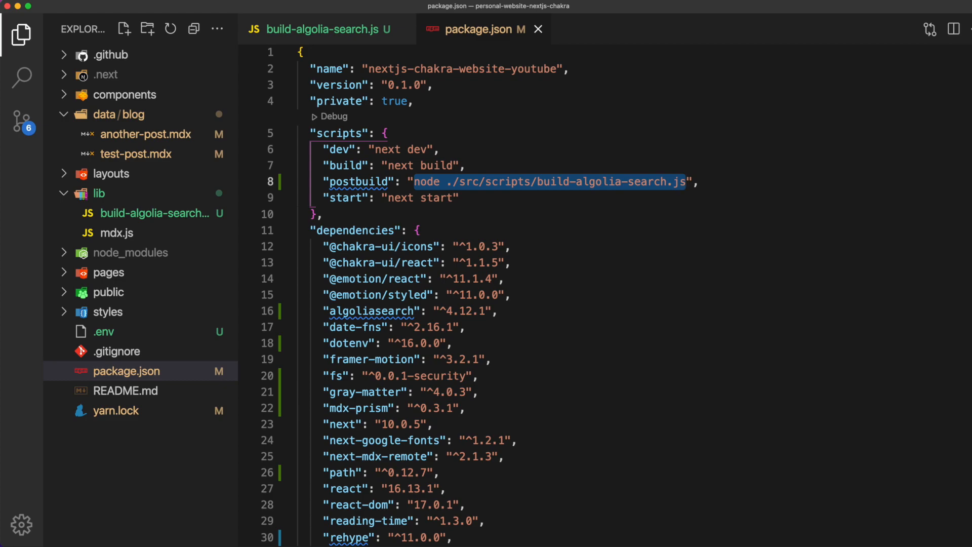